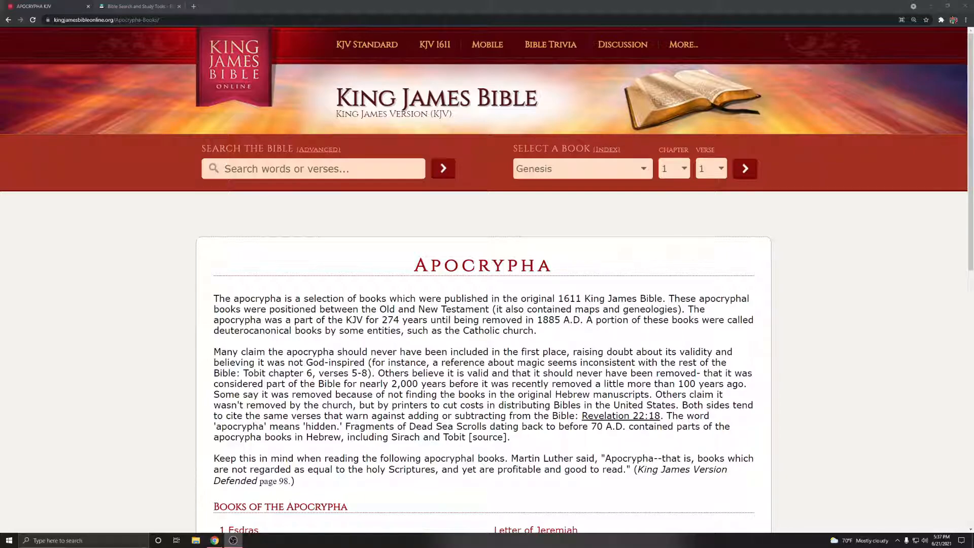
{"action": "mouse_move", "coordinate": [273, 249]}
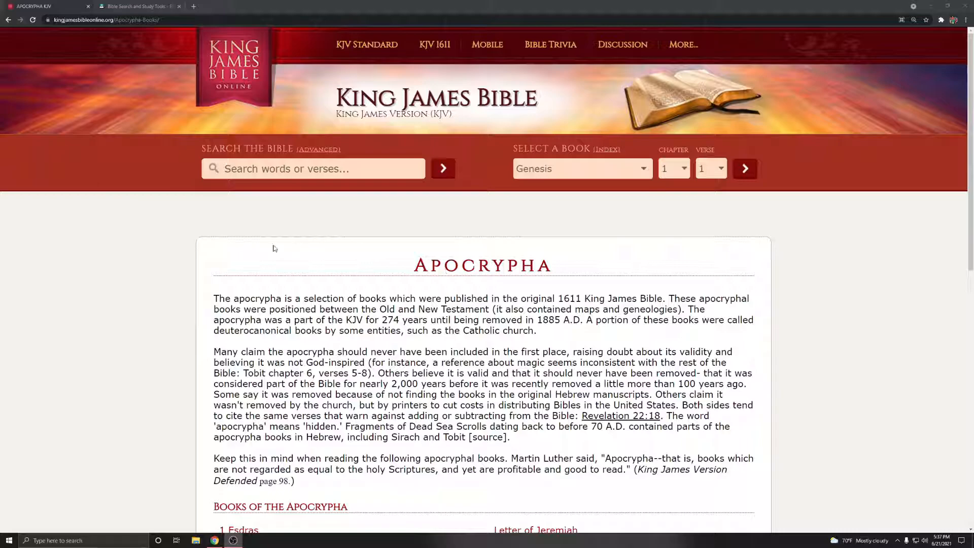
Step: Search Blue Letter Bible for 'amos' and open Amos 8 in the King James Version
{"action": "scroll", "scroll_direction": "down", "scroll_amount": 3}
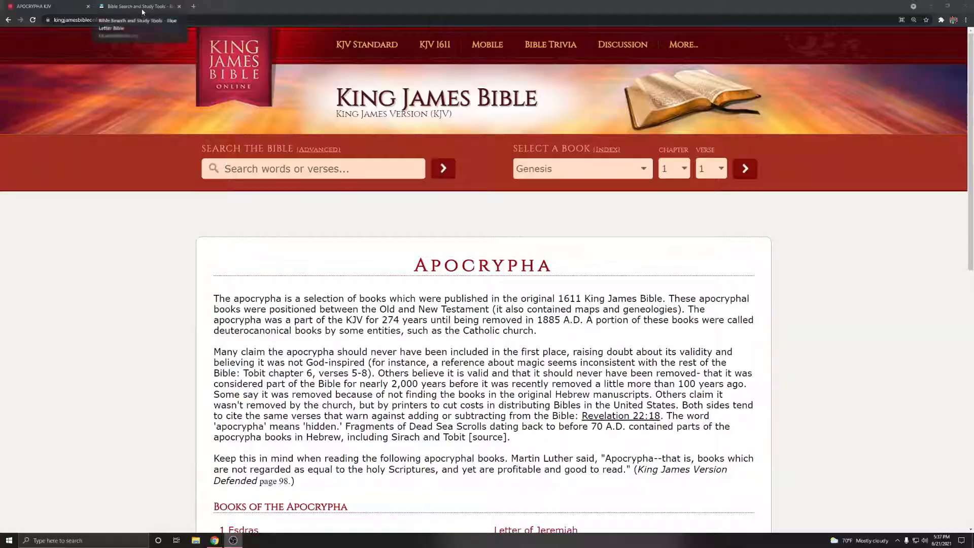
{"action": "left_click", "coordinate": [137, 6]}
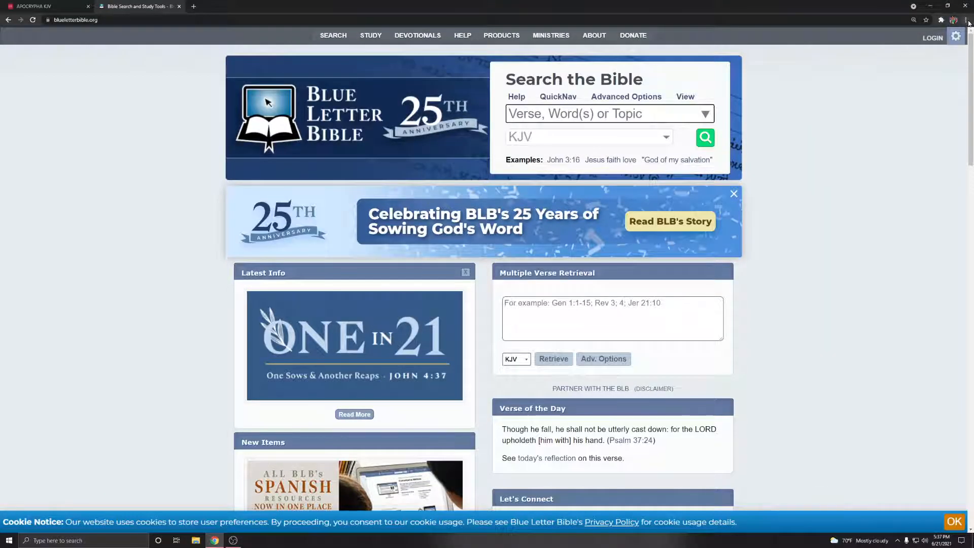
{"action": "left_click", "coordinate": [956, 19]}
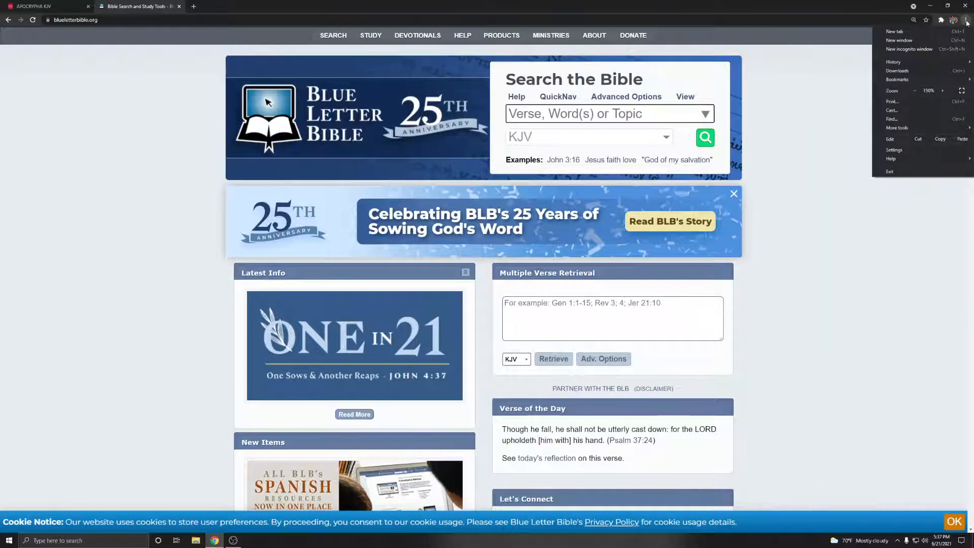
{"action": "type", "text": "a"}
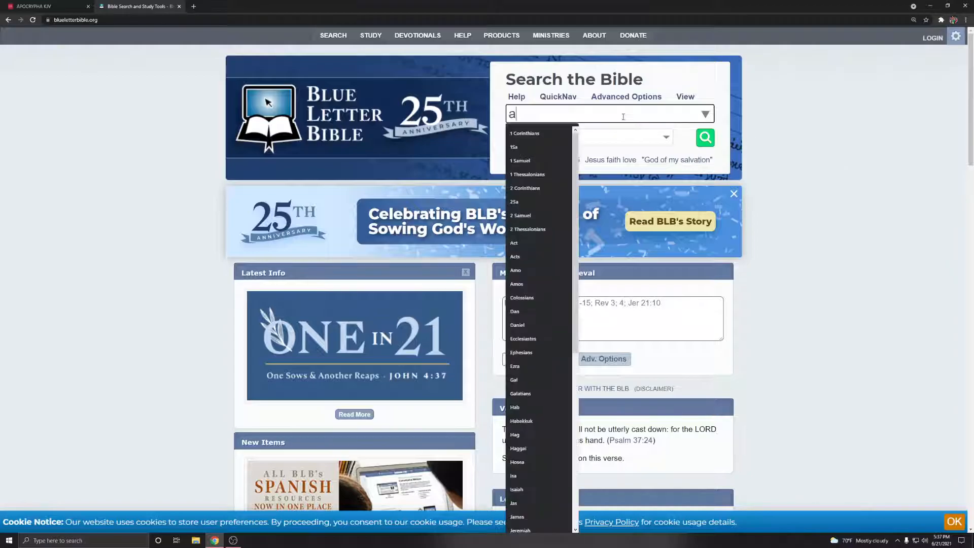
{"action": "type", "text": "mos"}
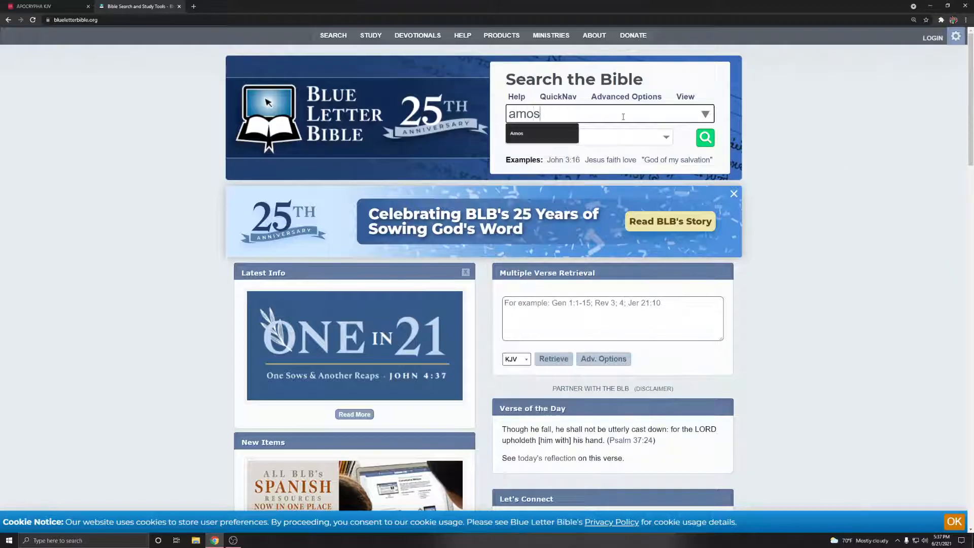
{"action": "left_click", "coordinate": [516, 133]}
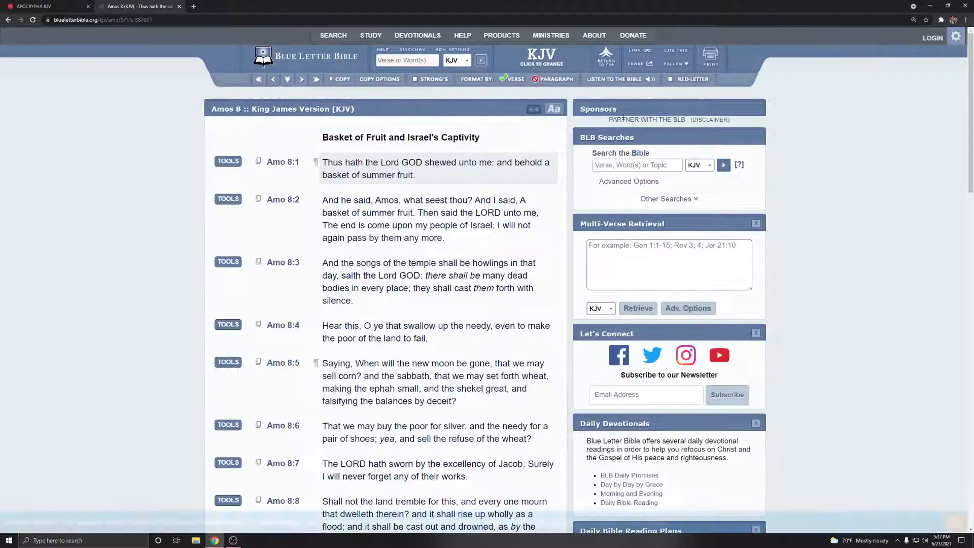
{"action": "scroll", "scroll_direction": "down", "scroll_amount": 3}
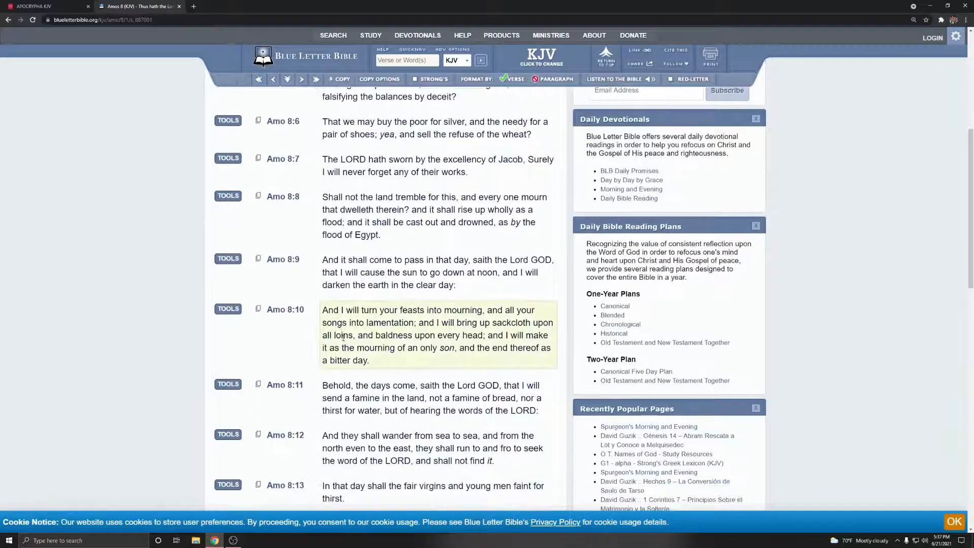
{"action": "scroll", "scroll_direction": "down", "scroll_amount": 3}
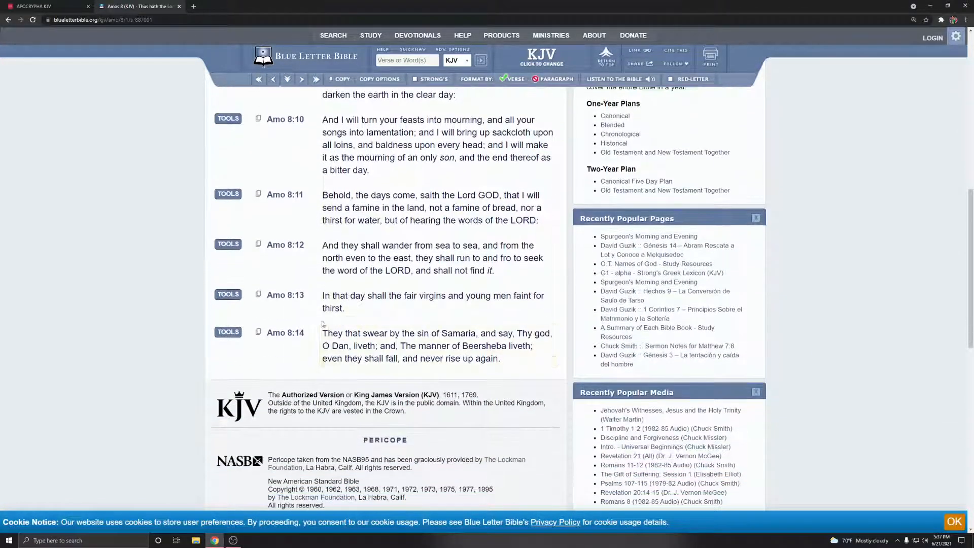
{"action": "mouse_move", "coordinate": [285, 295]}
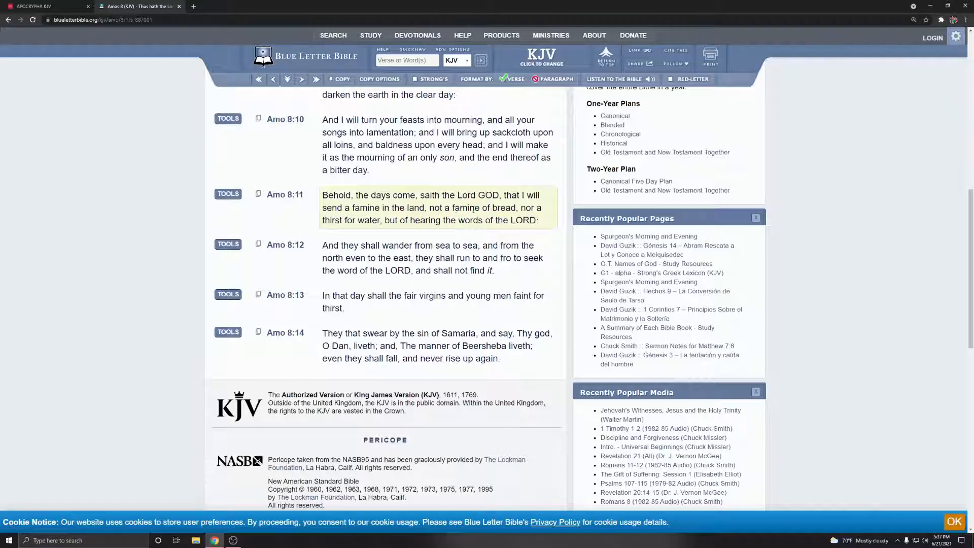
{"action": "mouse_move", "coordinate": [525, 213]}
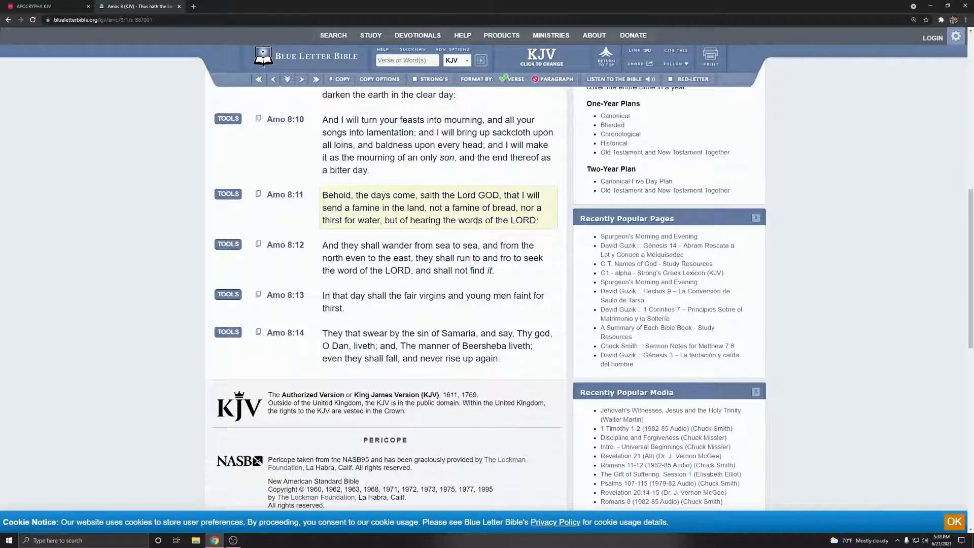
{"action": "mouse_move", "coordinate": [542, 227]}
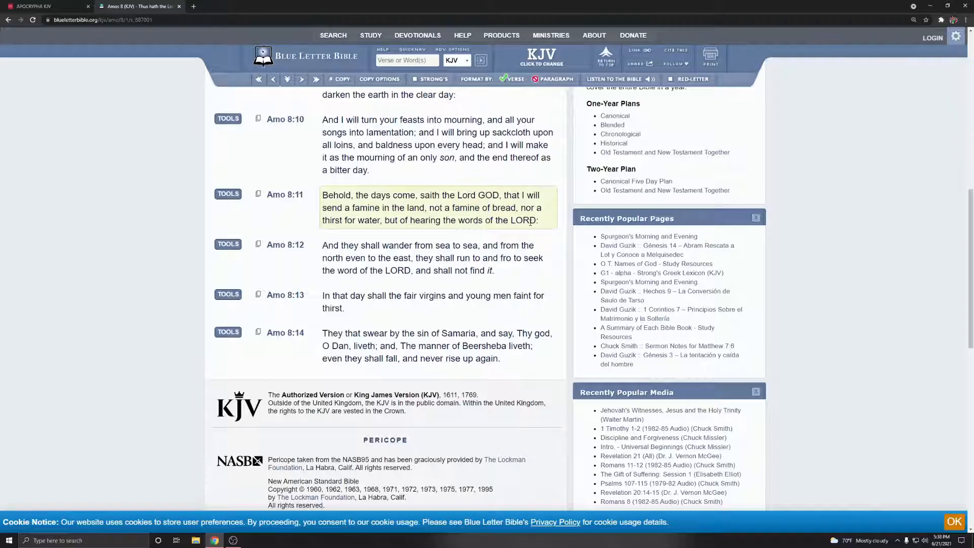
{"action": "mouse_move", "coordinate": [529, 222]}
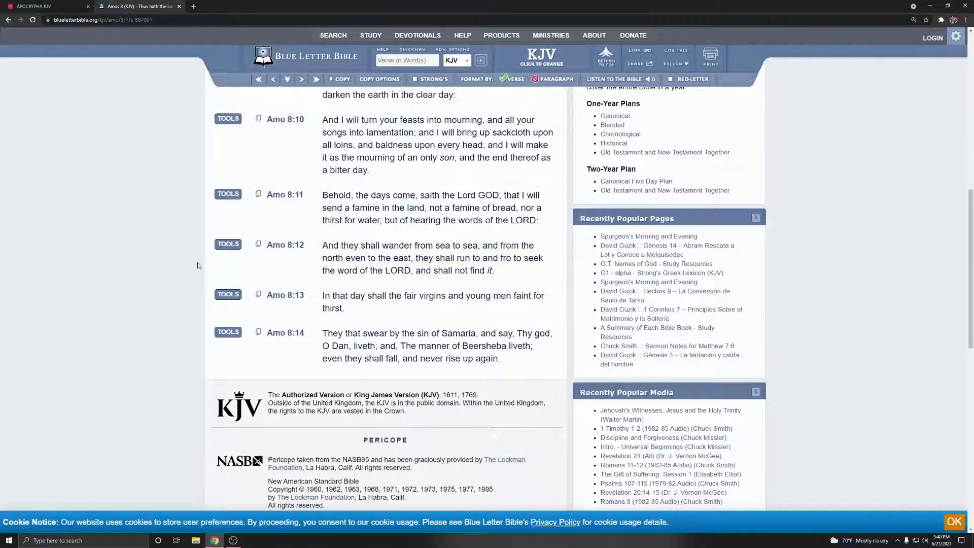
{"action": "mouse_move", "coordinate": [130, 263]}
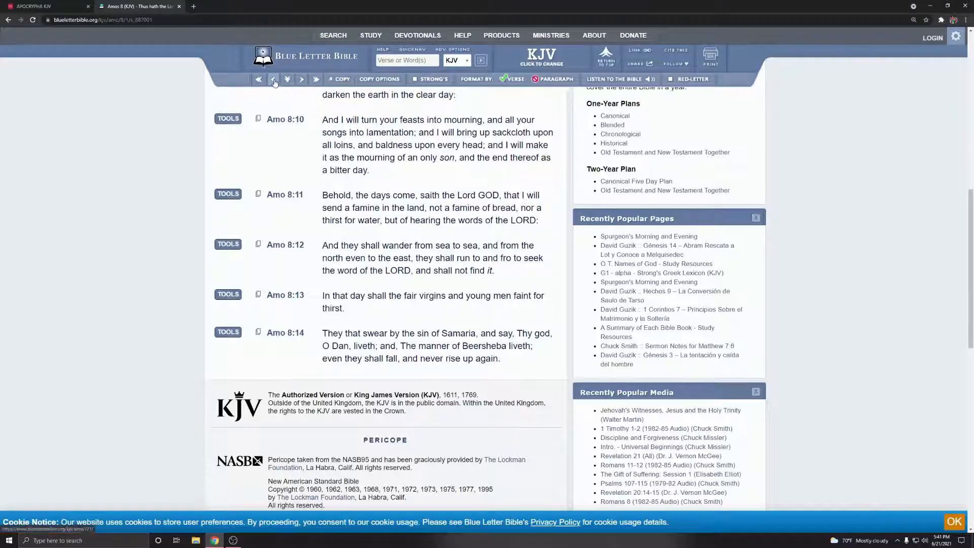
Step: Step back to Amos 5, read to verse 5:21, and start the Daniel 1 lookup
{"action": "left_click", "coordinate": [258, 79]}
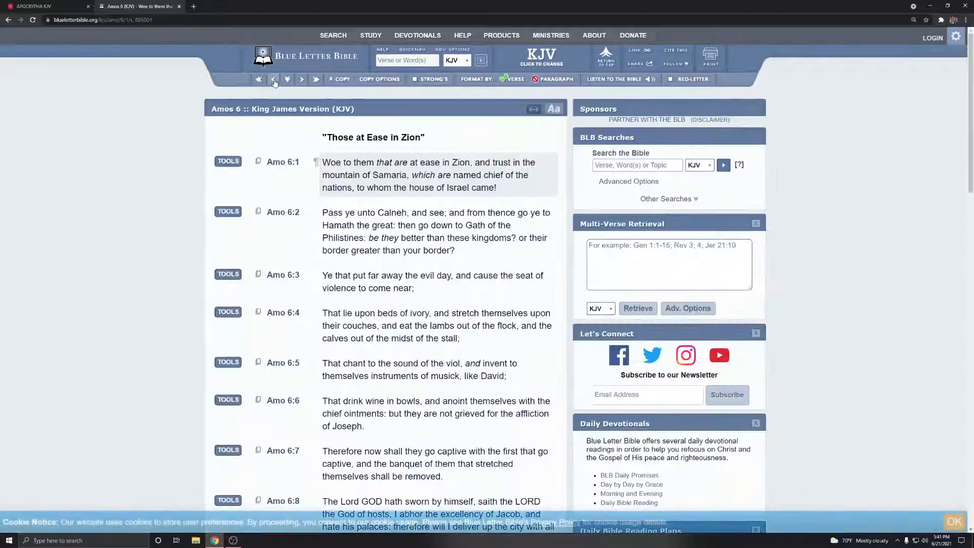
{"action": "left_click", "coordinate": [273, 79]}
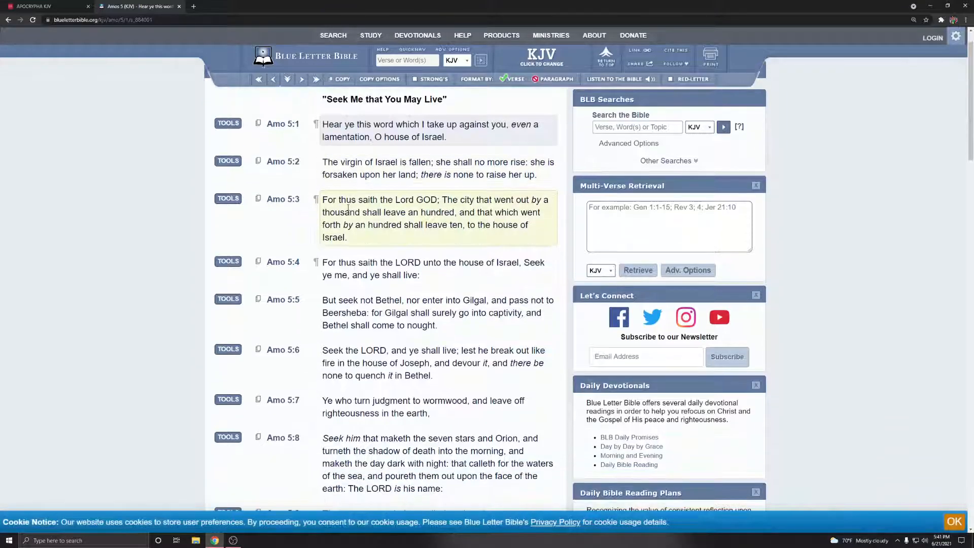
{"action": "scroll", "scroll_direction": "down", "scroll_amount": 3}
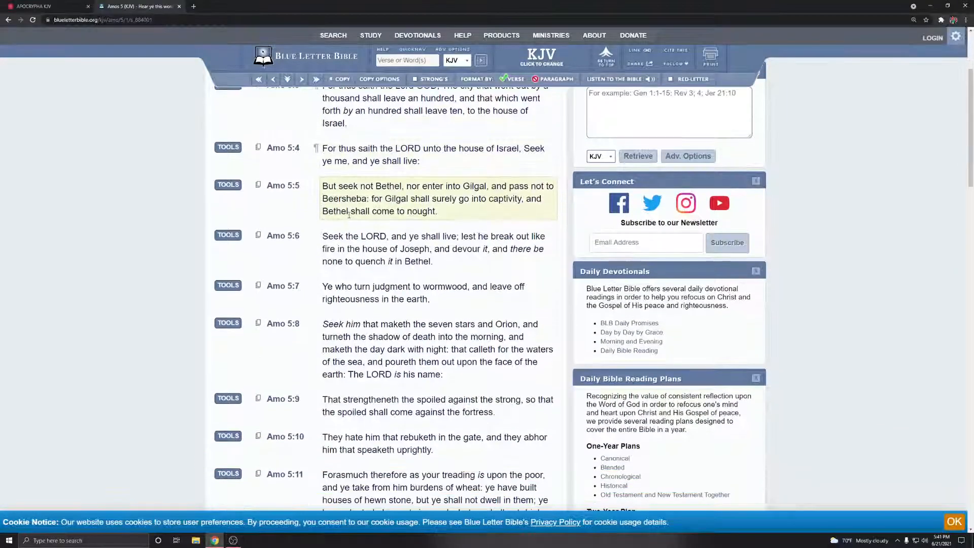
{"action": "scroll", "scroll_direction": "down", "scroll_amount": 3}
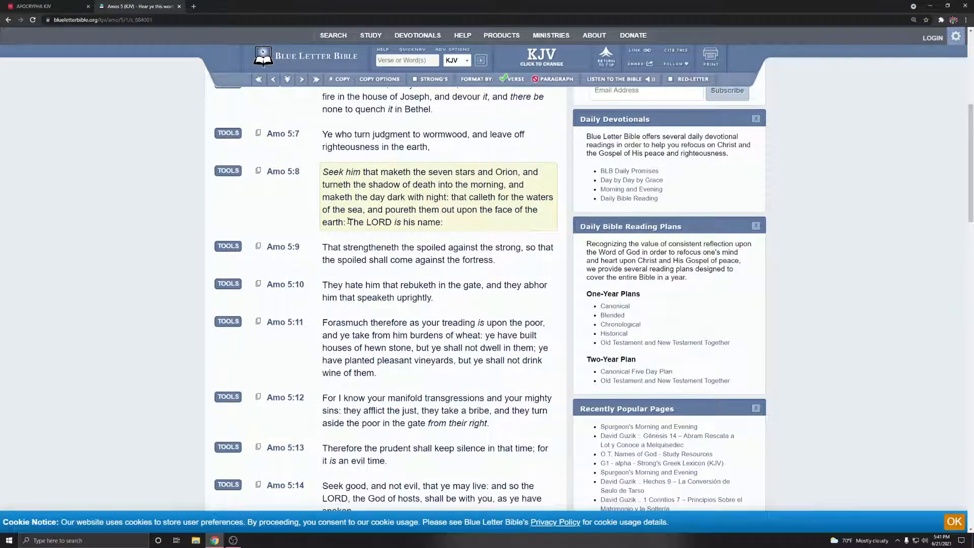
{"action": "scroll", "scroll_direction": "down", "scroll_amount": 3}
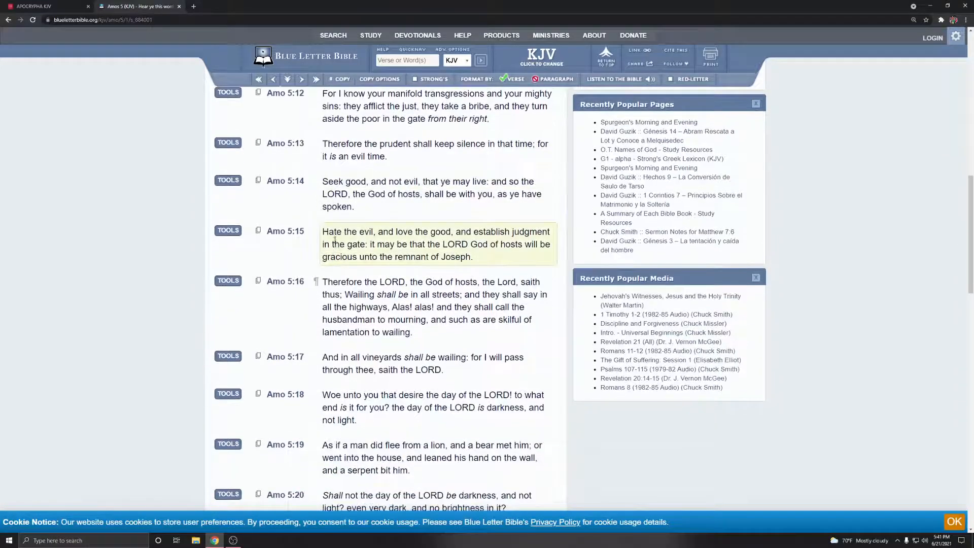
{"action": "scroll", "scroll_direction": "down", "scroll_amount": 3}
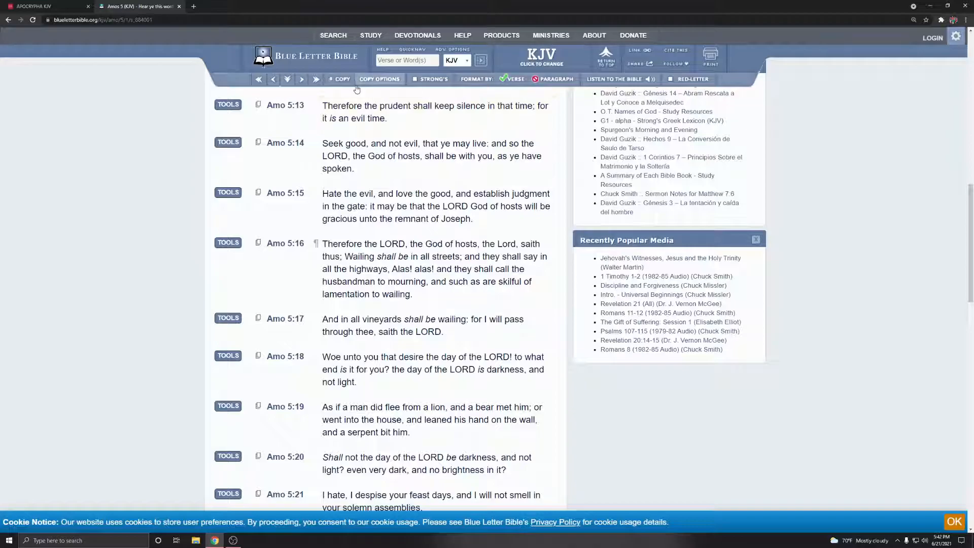
{"action": "mouse_move", "coordinate": [99, 157]}
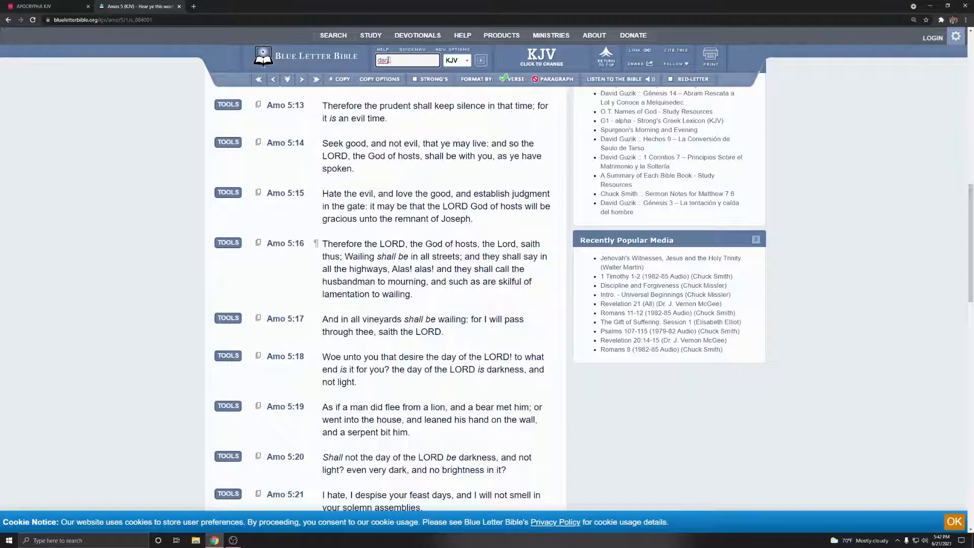
{"action": "type", "text": "1"}
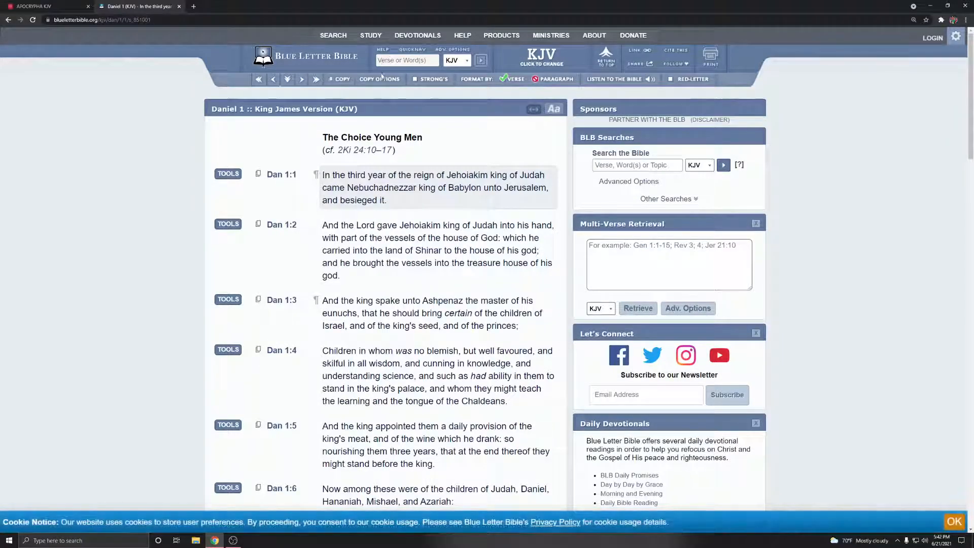
Step: Look up 'dan 12' to reach Daniel 12, The Time of the End
{"action": "left_click", "coordinate": [407, 60]}
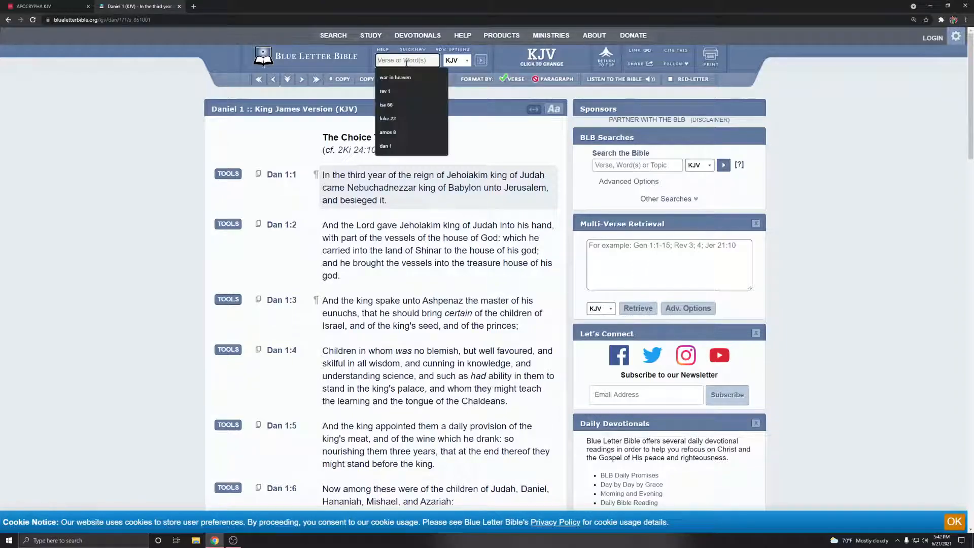
{"action": "type", "text": "dan 12"}
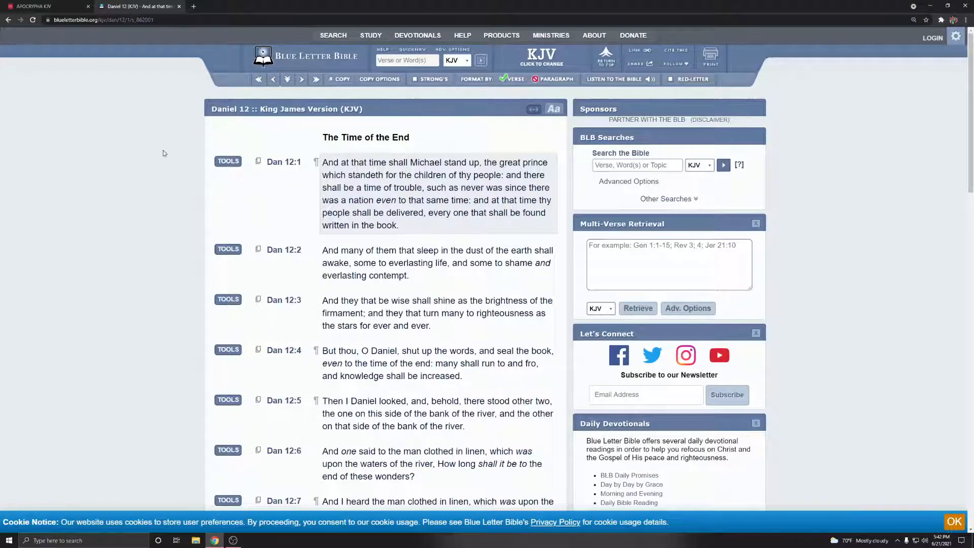
{"action": "mouse_move", "coordinate": [177, 120]}
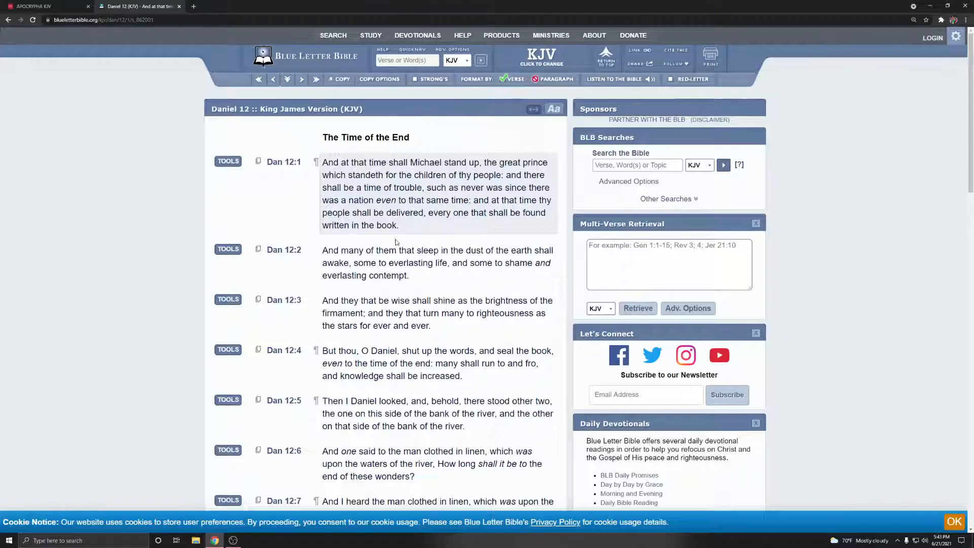
Step: Look up '1 sam' in the quick search to open 1 Samuel 1
{"action": "left_click", "coordinate": [407, 60]}
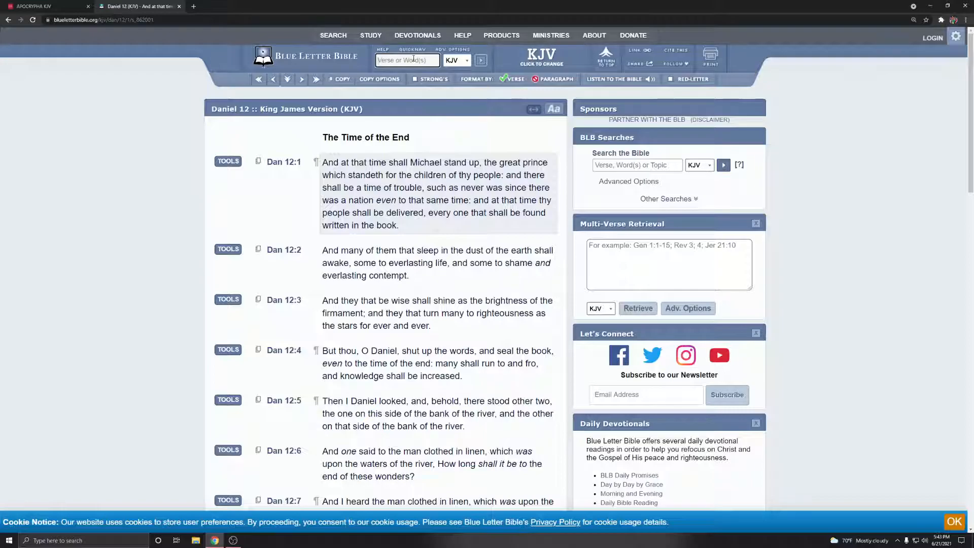
{"action": "type", "text": "1 sam"}
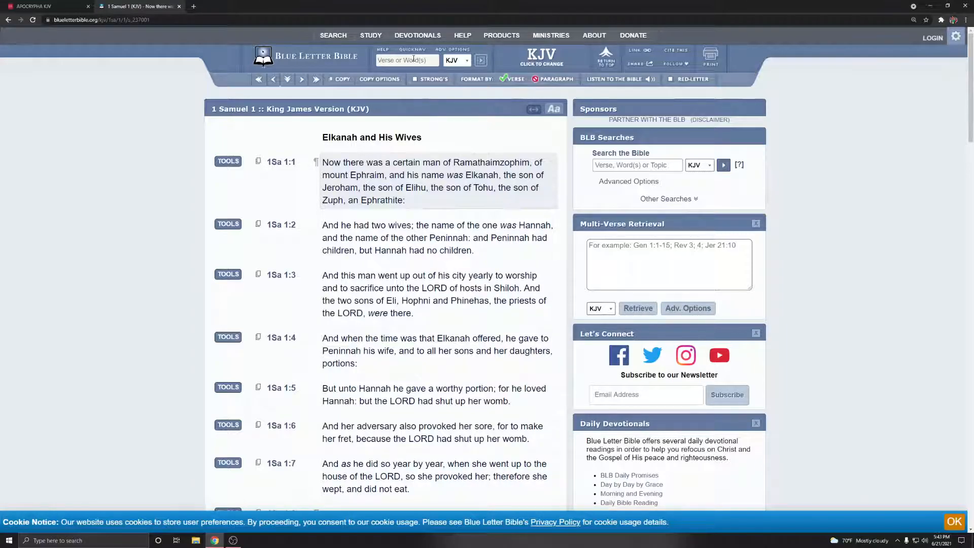
{"action": "left_click", "coordinate": [435, 294]}
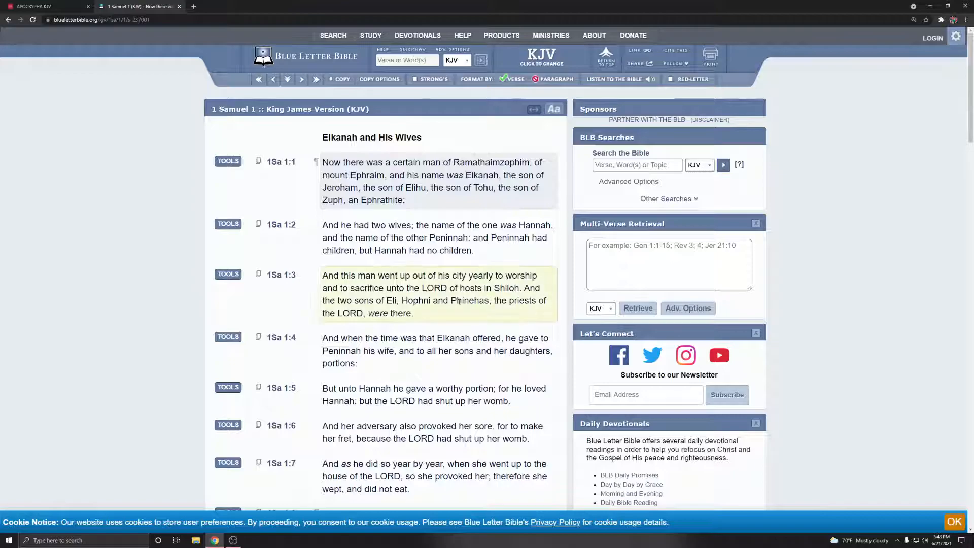
Step: Read down through 1 Samuel 1, then return to the Blue Letter Bible tab
{"action": "scroll", "scroll_direction": "down", "scroll_amount": 3}
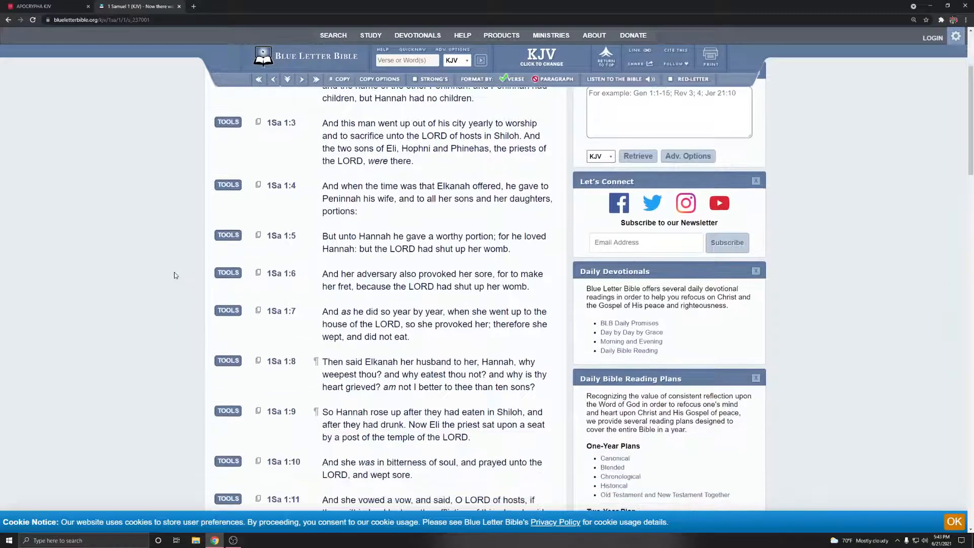
{"action": "scroll", "scroll_direction": "down", "scroll_amount": 3}
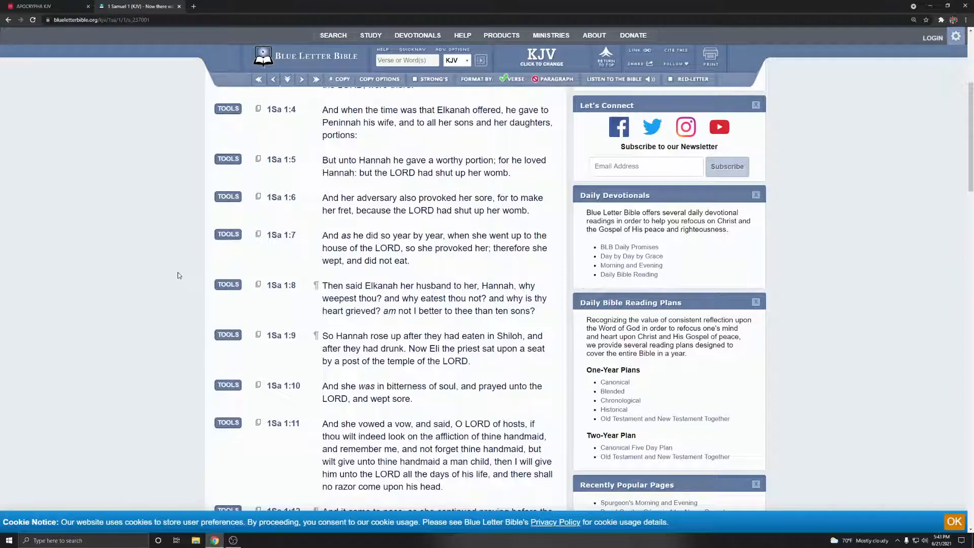
{"action": "scroll", "scroll_direction": "down", "scroll_amount": 3}
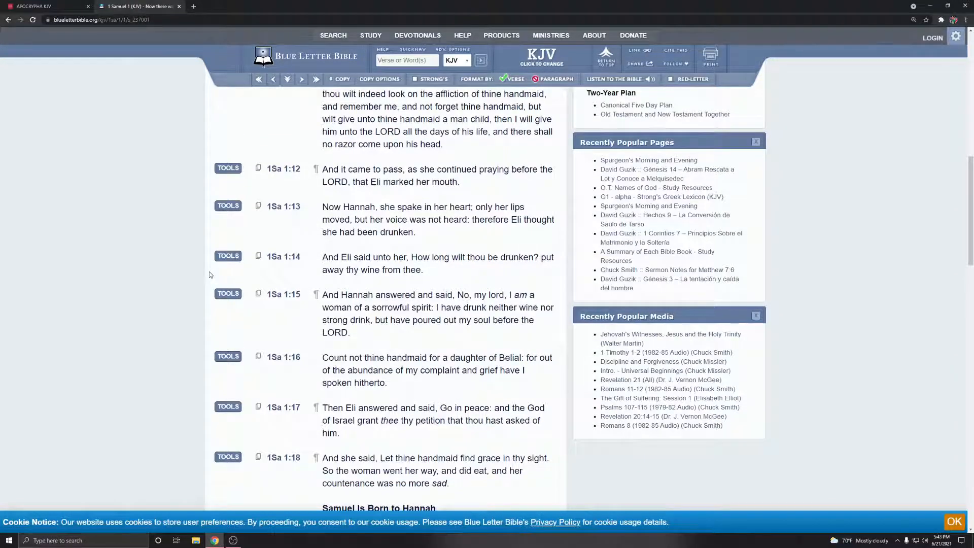
{"action": "scroll", "scroll_direction": "down", "scroll_amount": 3}
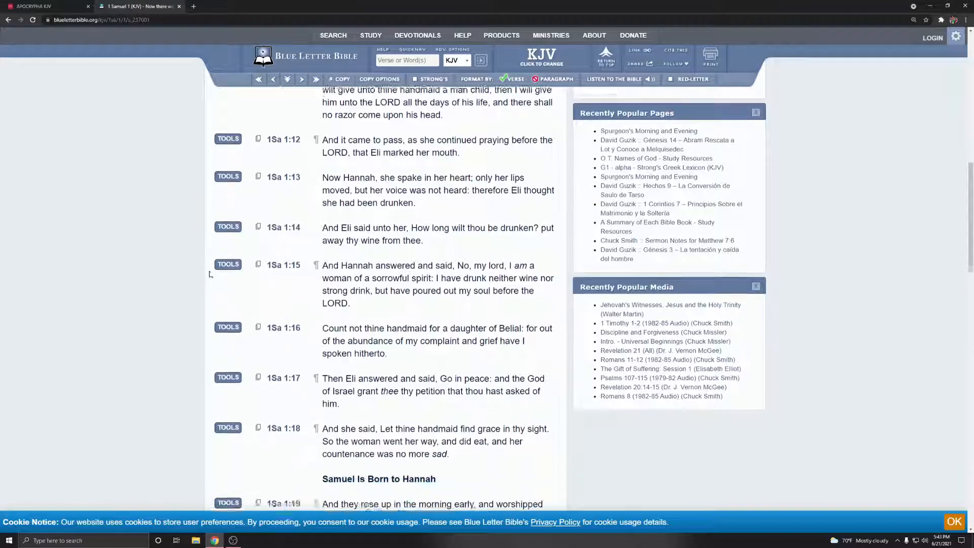
{"action": "scroll", "scroll_direction": "down", "scroll_amount": 3}
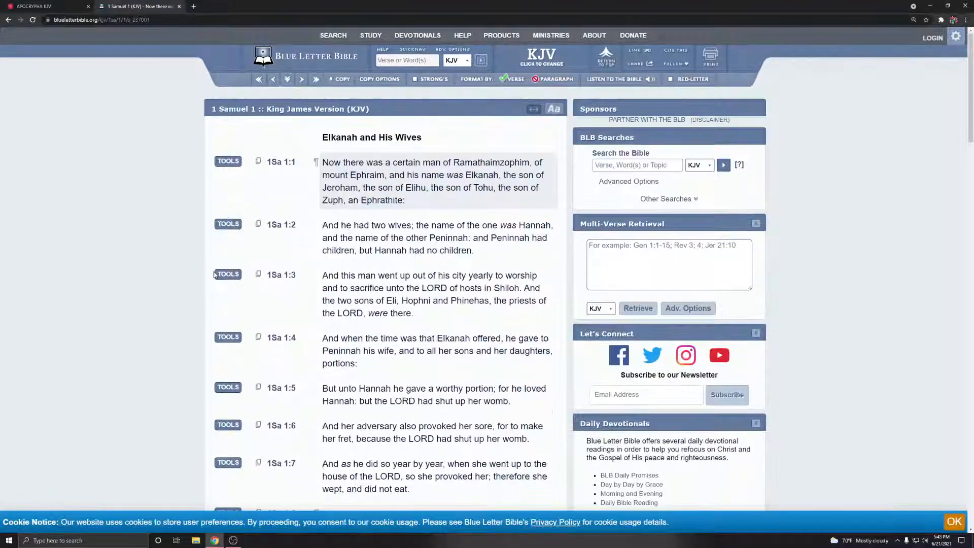
{"action": "left_click", "coordinate": [406, 60]}
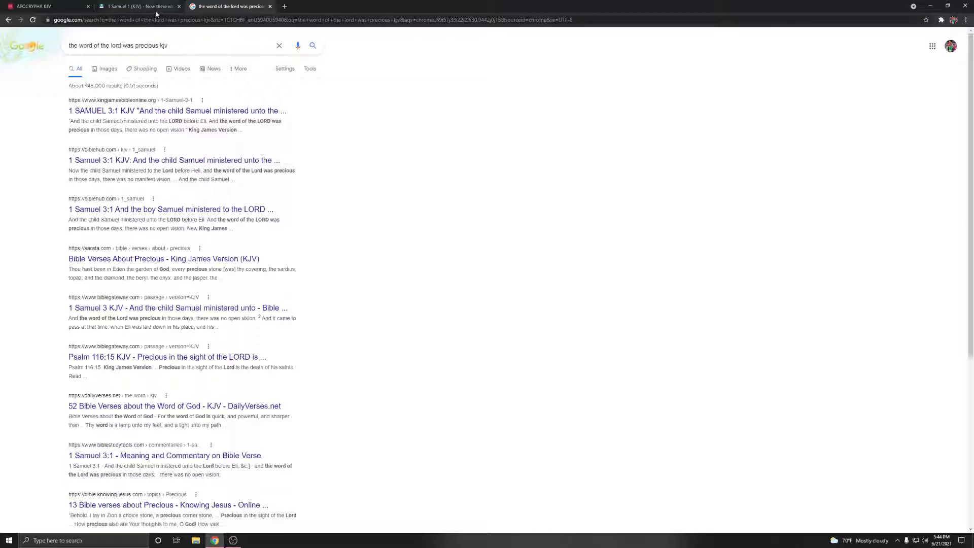
{"action": "left_click", "coordinate": [136, 6]}
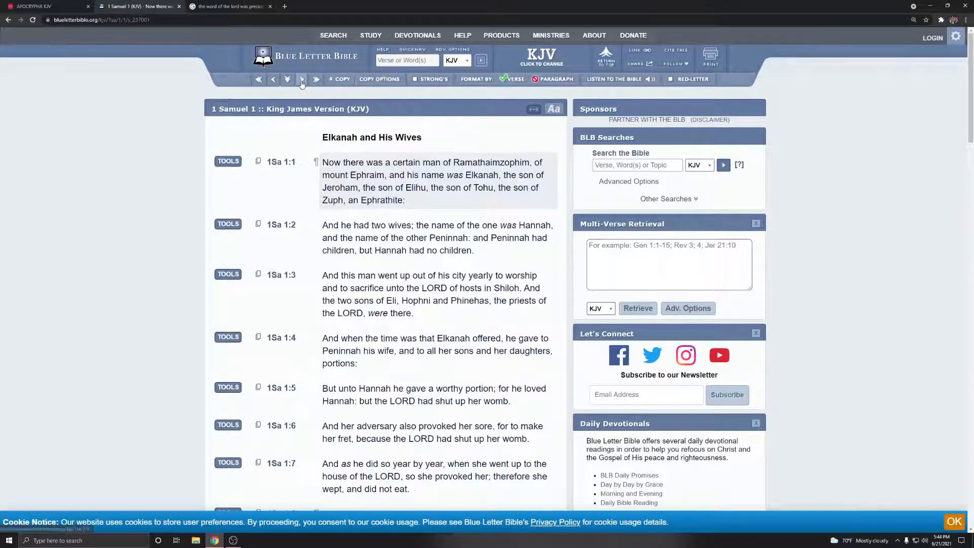
Step: Advance to 1 Samuel 3, then switch back to the Google verse-search results
{"action": "left_click", "coordinate": [301, 79]}
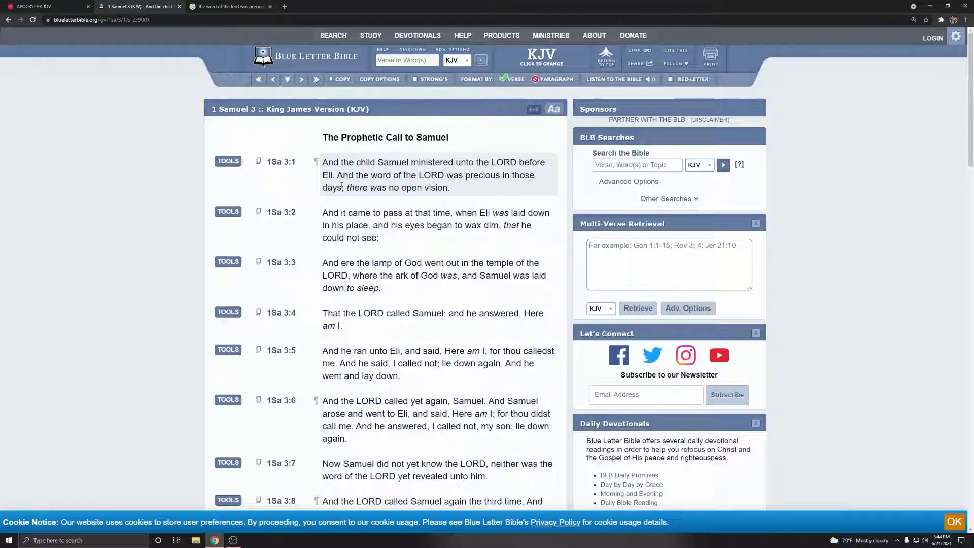
{"action": "mouse_move", "coordinate": [484, 188]}
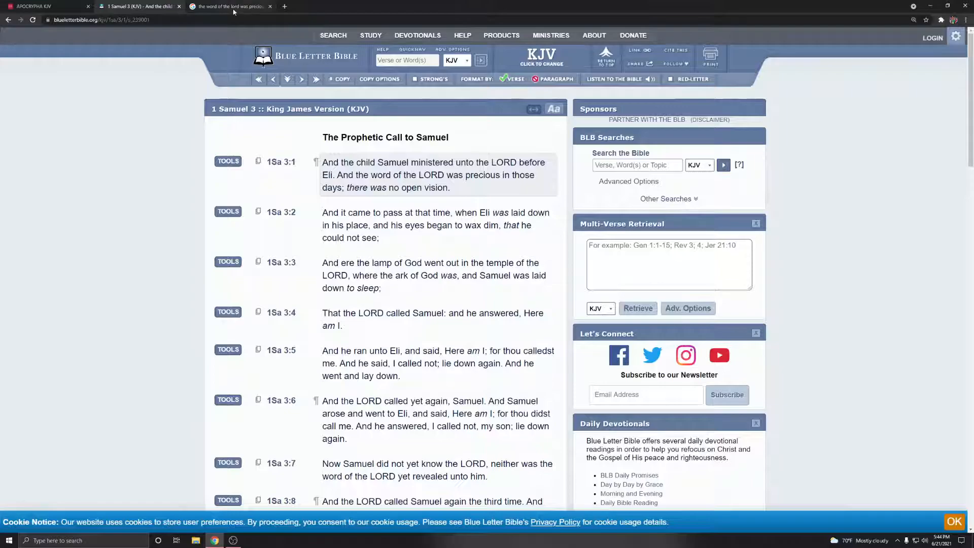
{"action": "left_click", "coordinate": [138, 6]}
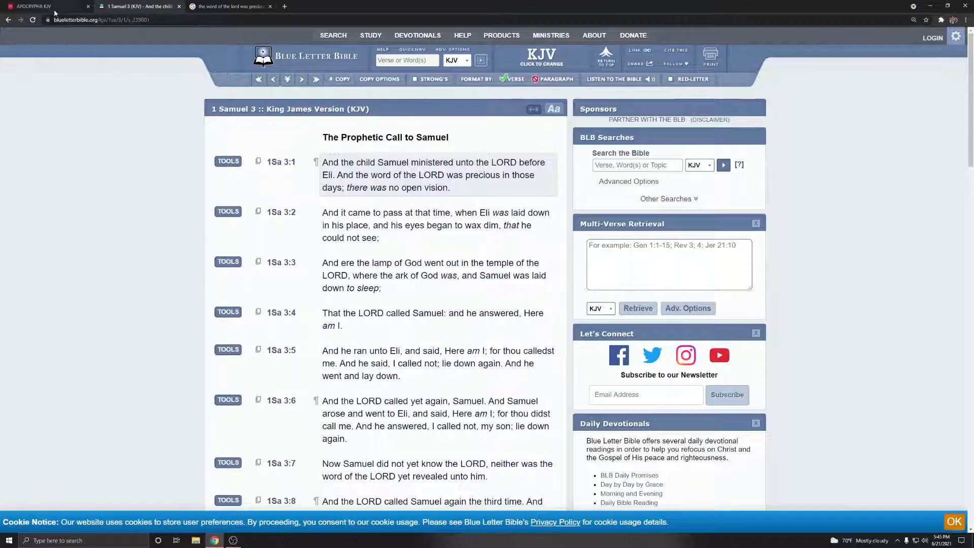
{"action": "mouse_move", "coordinate": [34, 6]}
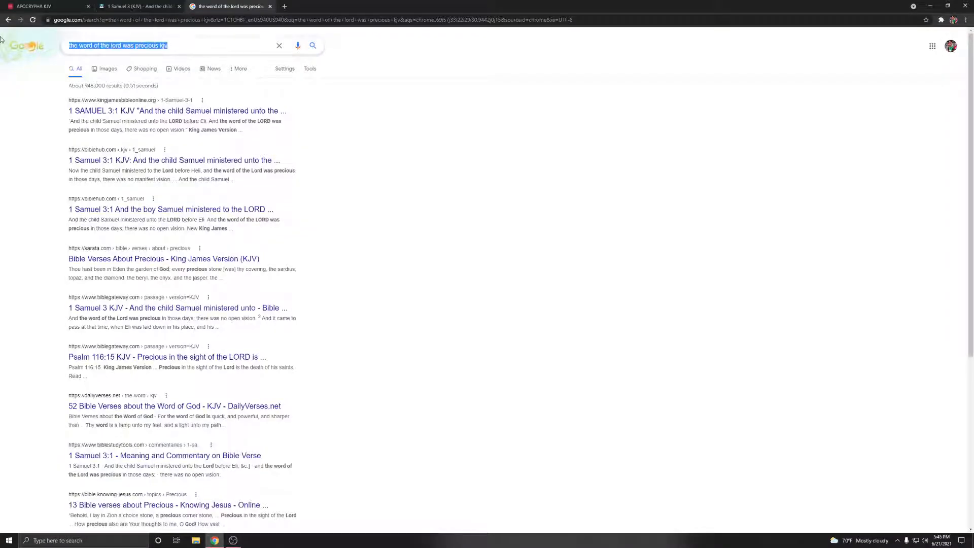
Step: Search Google for 'the effect of every vision kjv', surfacing Ezekiel 12:23
{"action": "type", "text": "the effect of"}
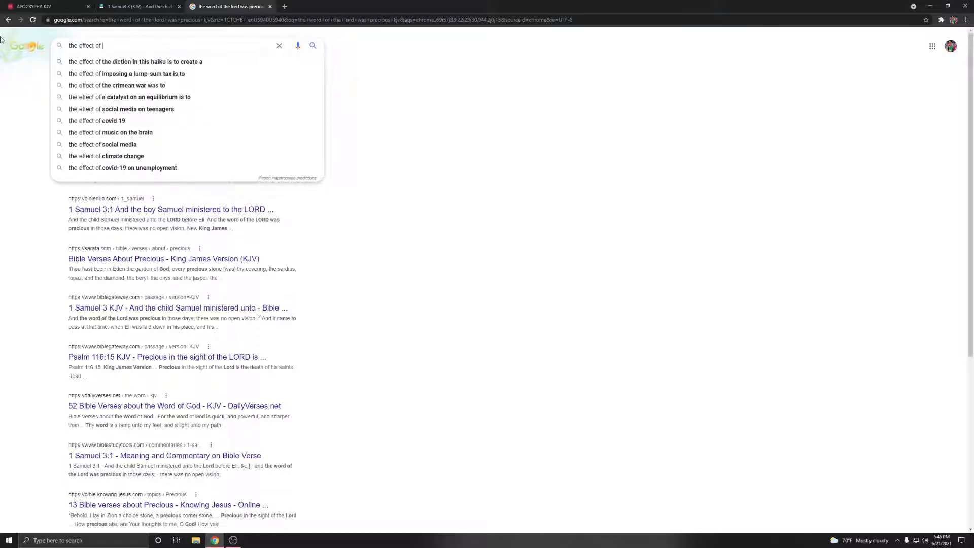
{"action": "type", "text": "every vis"}
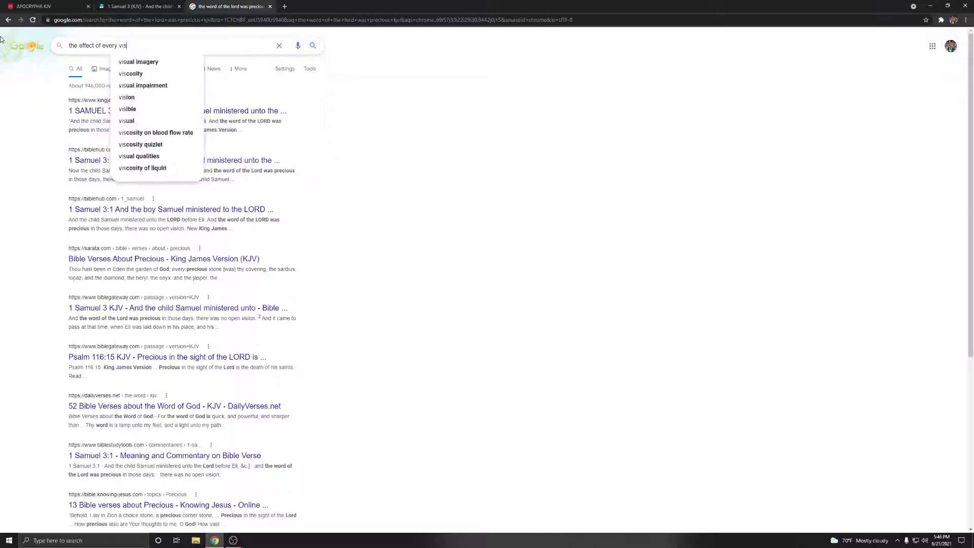
{"action": "key", "text": "backspace"}
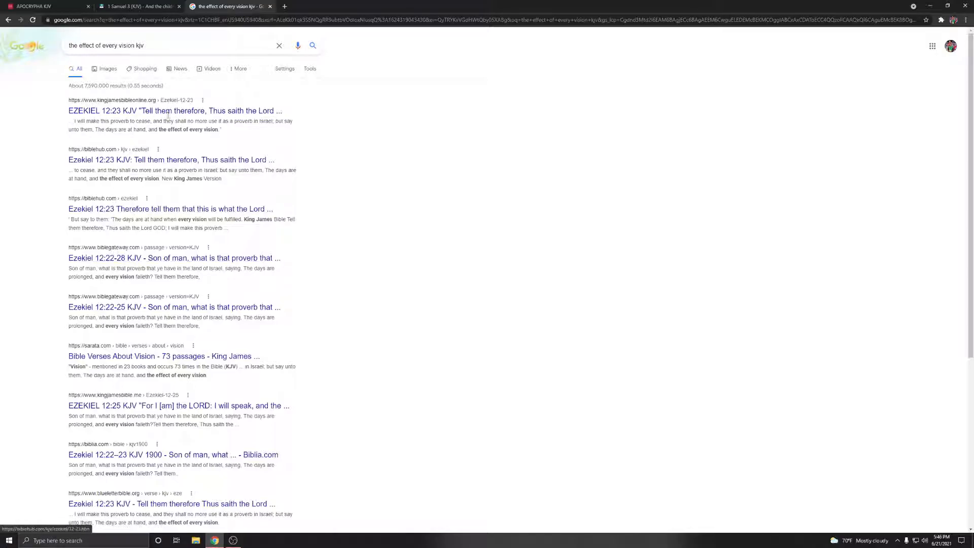
Step: Return to Blue Letter Bible and look up 'ez 12' for Ezekiel 12
{"action": "left_click", "coordinate": [136, 6]}
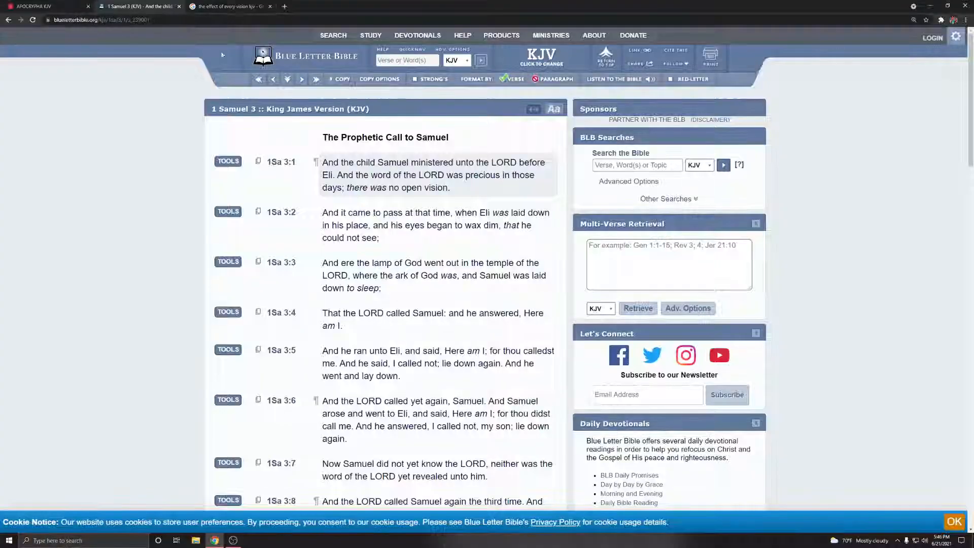
{"action": "type", "text": "ez"}
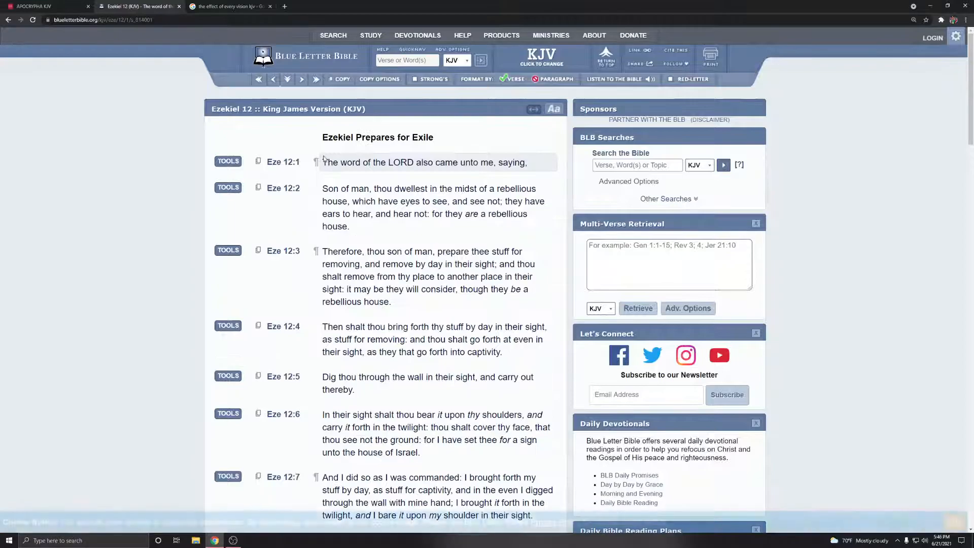
Step: Read Ezekiel 12 to verse 12:28, then look up 'pro 1' for Proverbs 1
{"action": "scroll", "scroll_direction": "down", "scroll_amount": 3}
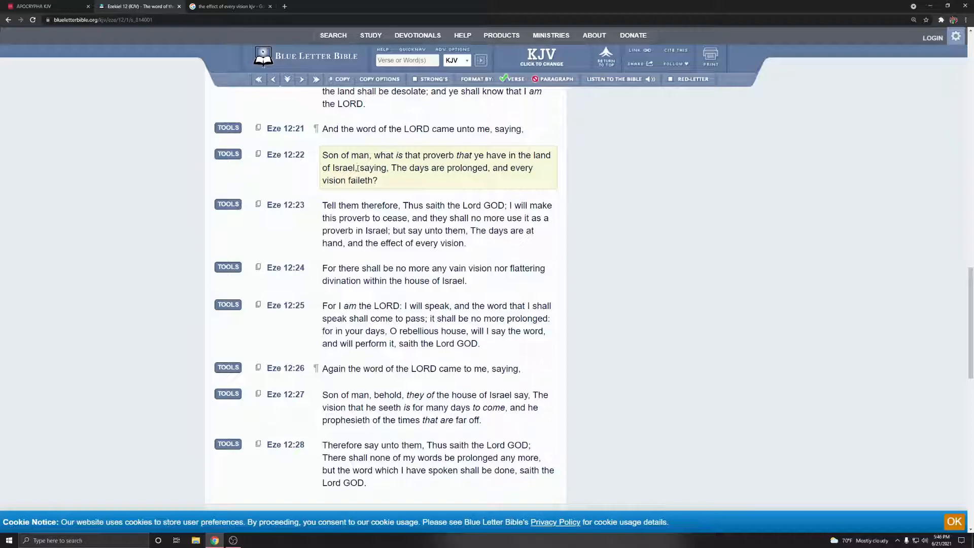
{"action": "scroll", "scroll_direction": "down", "scroll_amount": 3}
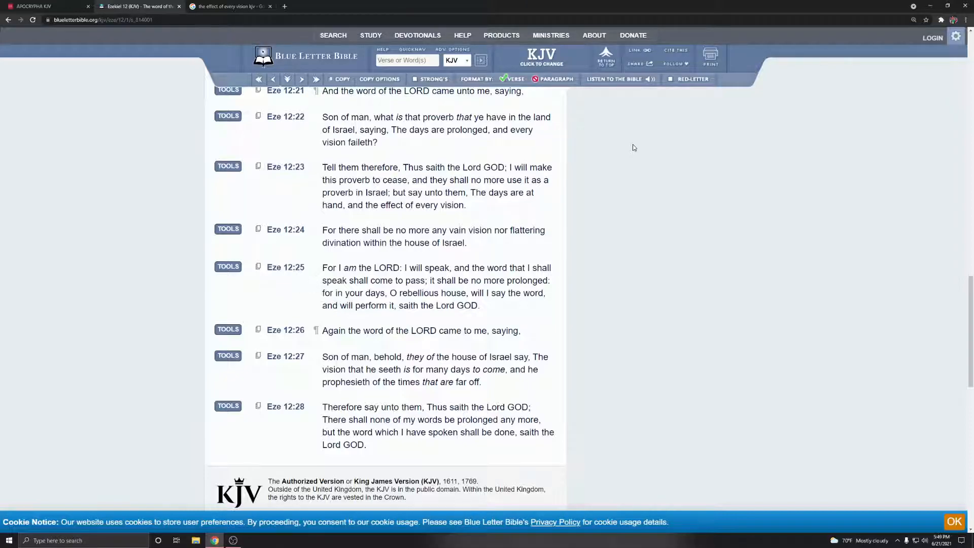
{"action": "left_click", "coordinate": [406, 60]}
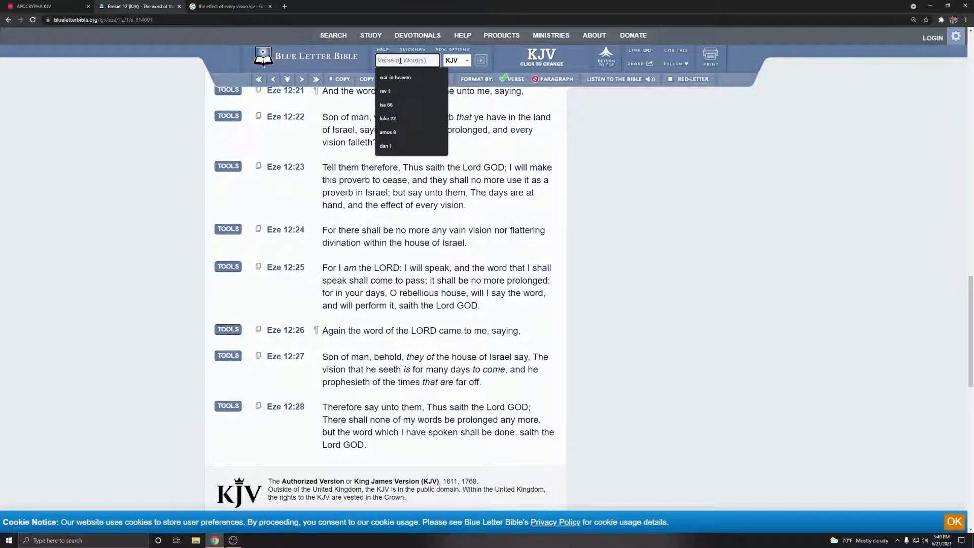
{"action": "type", "text": "pro 1"}
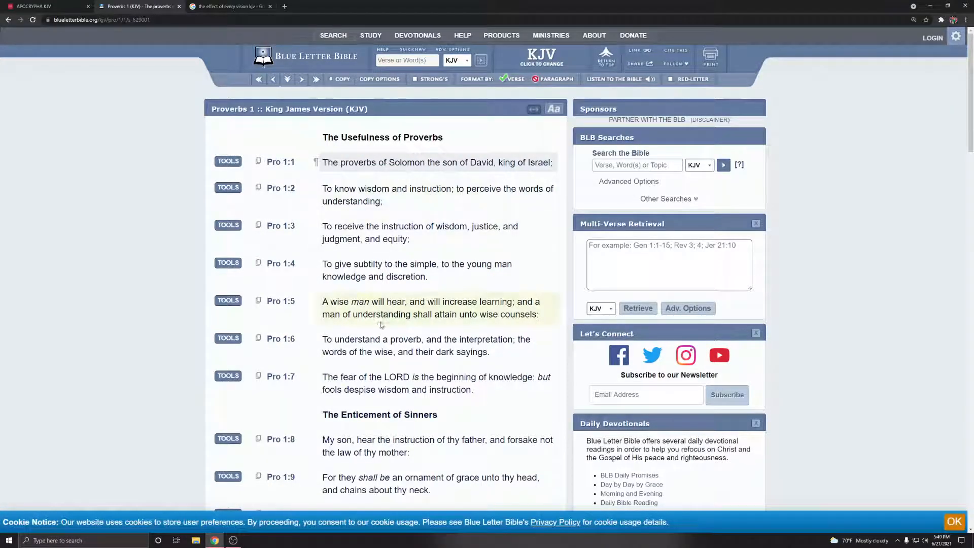
{"action": "scroll", "scroll_direction": "down", "scroll_amount": 3}
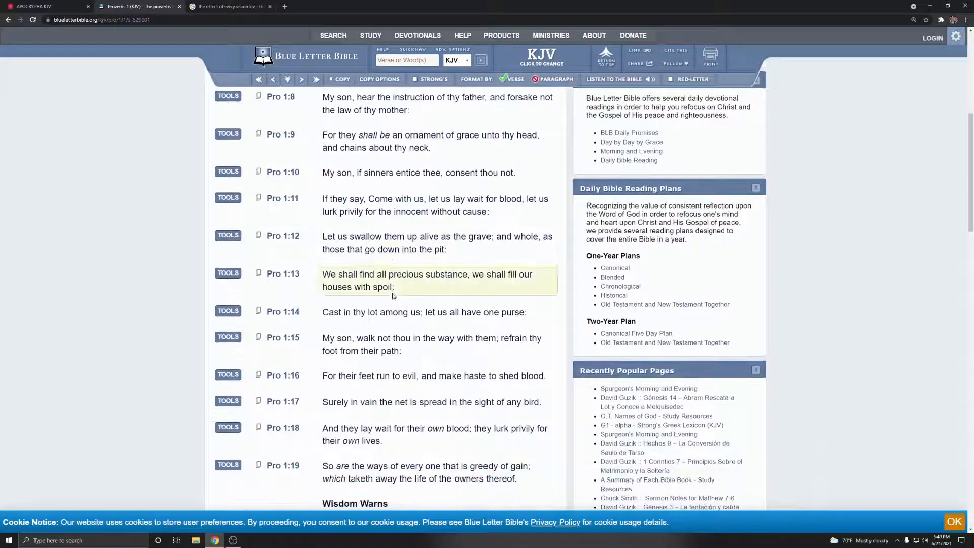
{"action": "scroll", "scroll_direction": "down", "scroll_amount": 3}
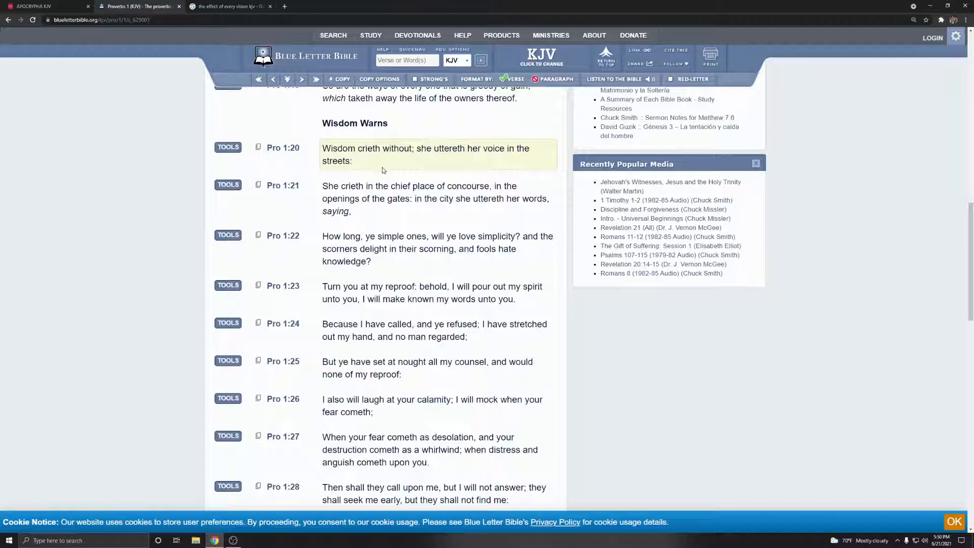
{"action": "scroll", "scroll_direction": "down", "scroll_amount": 3}
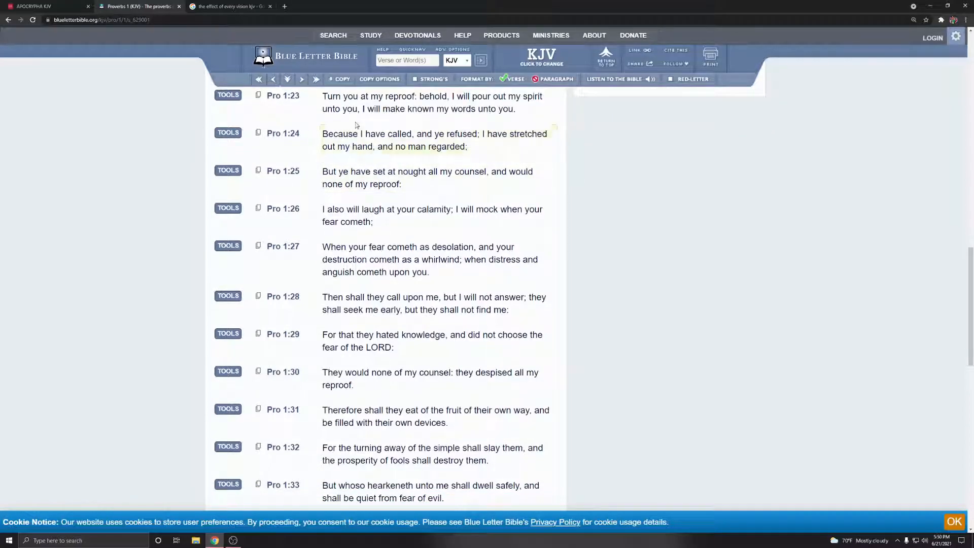
{"action": "scroll", "scroll_direction": "down", "scroll_amount": 3}
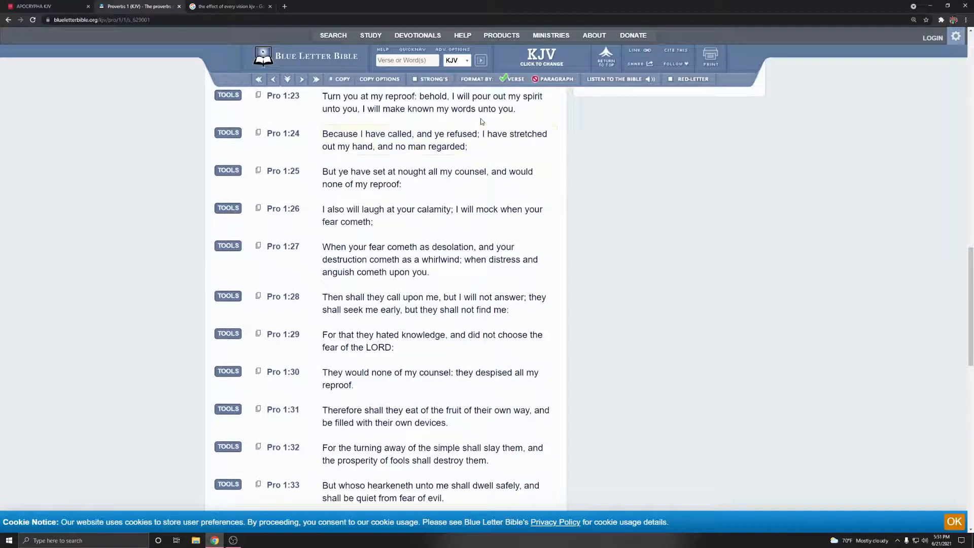
{"action": "scroll", "scroll_direction": "down", "scroll_amount": 3}
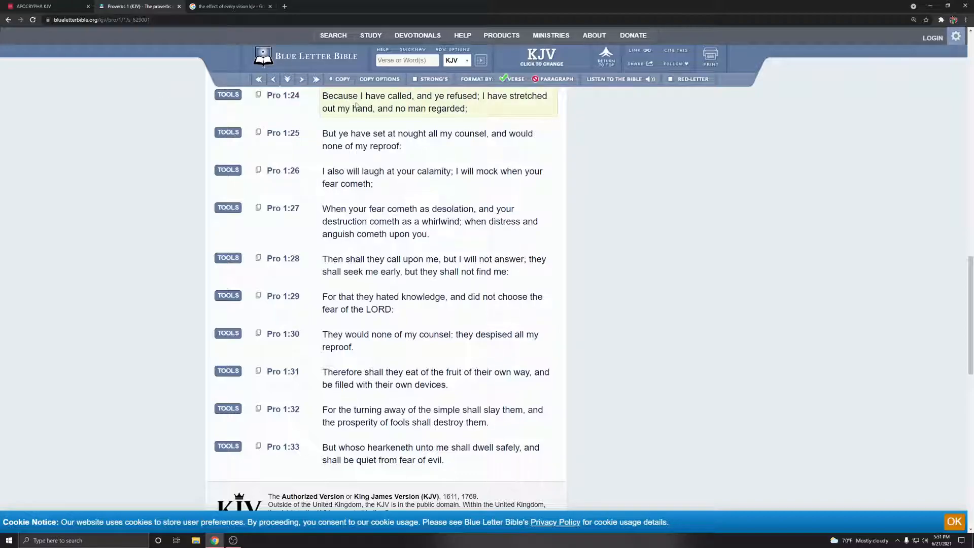
{"action": "scroll", "scroll_direction": "up", "scroll_amount": 3}
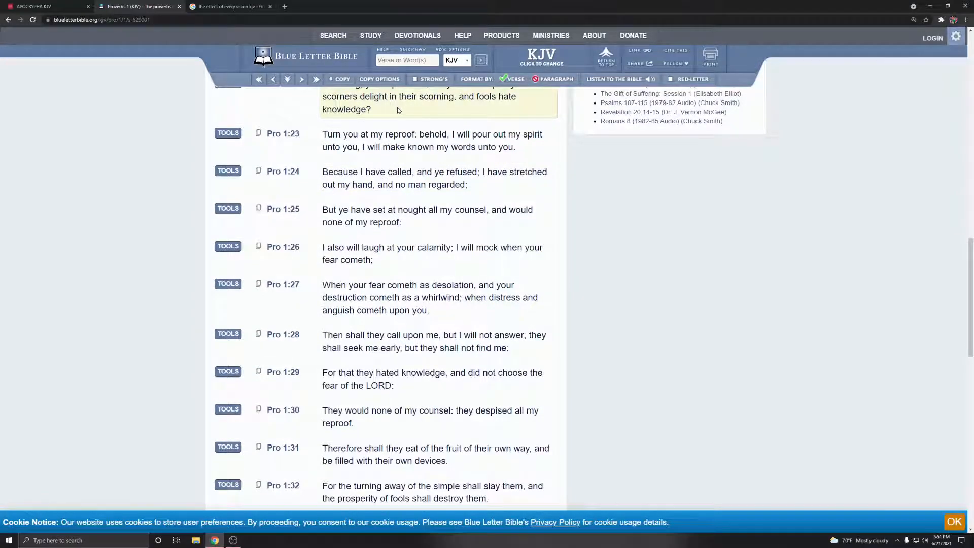
{"action": "scroll", "scroll_direction": "down", "scroll_amount": 3}
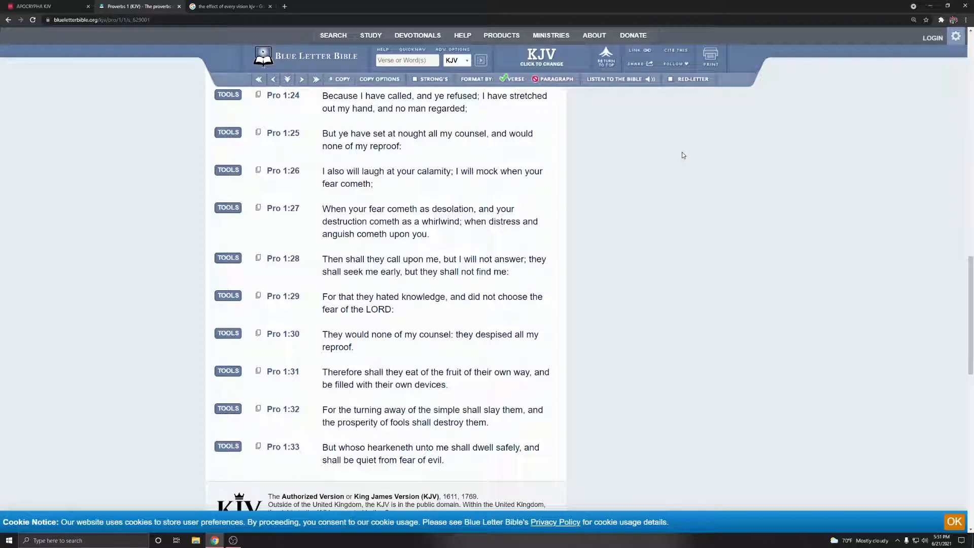
{"action": "mouse_move", "coordinate": [309, 144]}
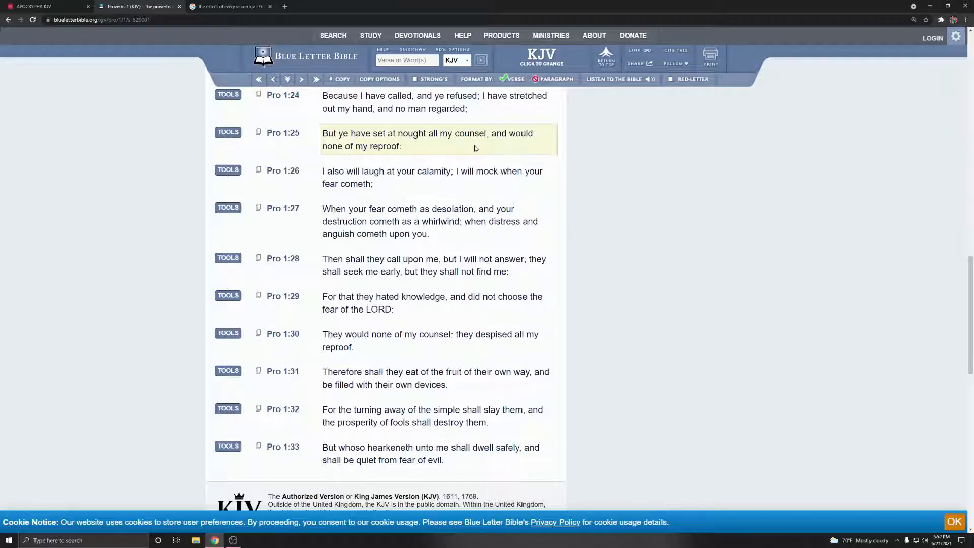
{"action": "mouse_move", "coordinate": [497, 154]}
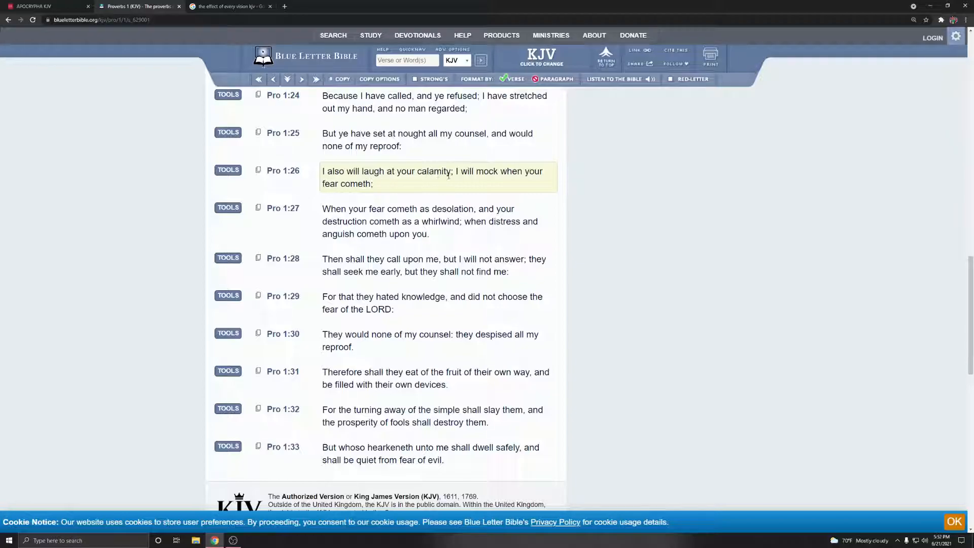
{"action": "mouse_move", "coordinate": [347, 221]}
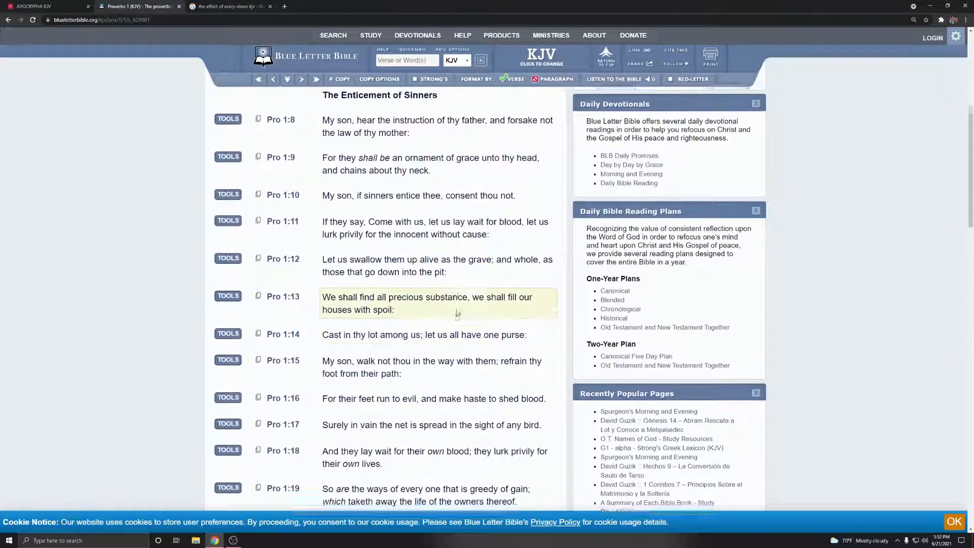
{"action": "scroll", "scroll_direction": "up", "scroll_amount": 3}
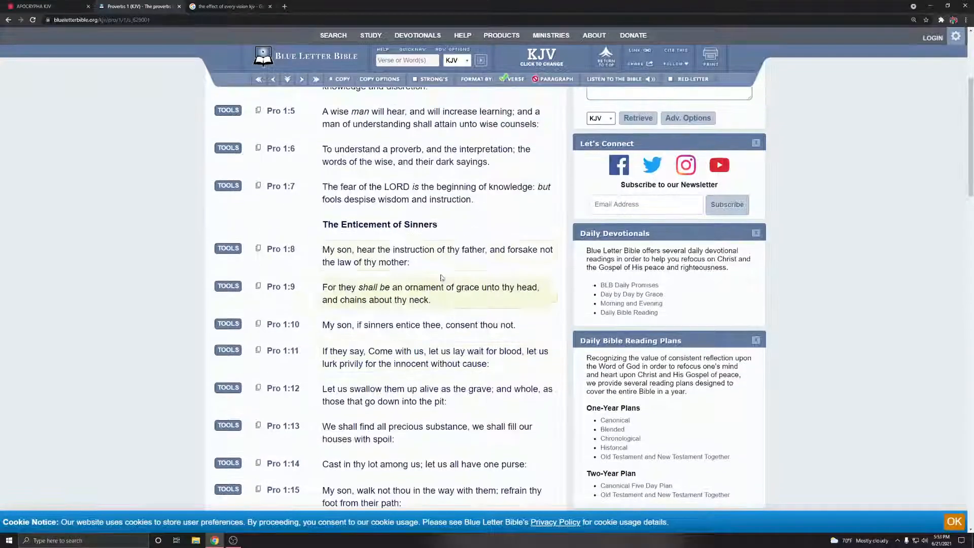
{"action": "scroll", "scroll_direction": "down", "scroll_amount": 3}
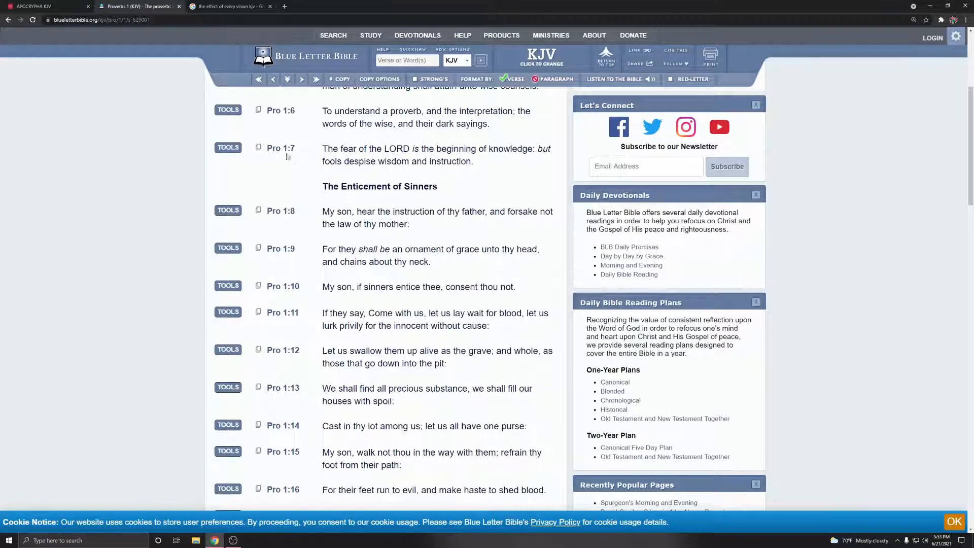
{"action": "left_click", "coordinate": [435, 155]}
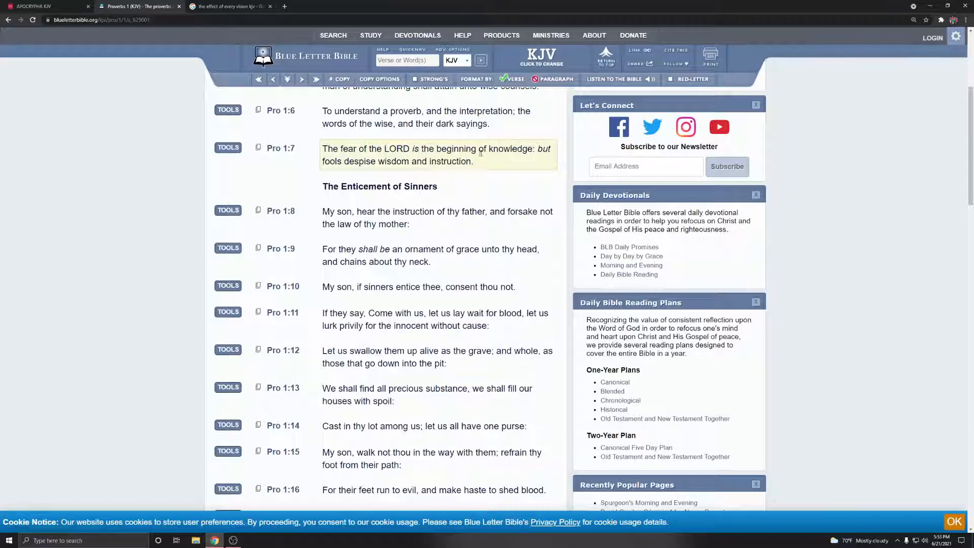